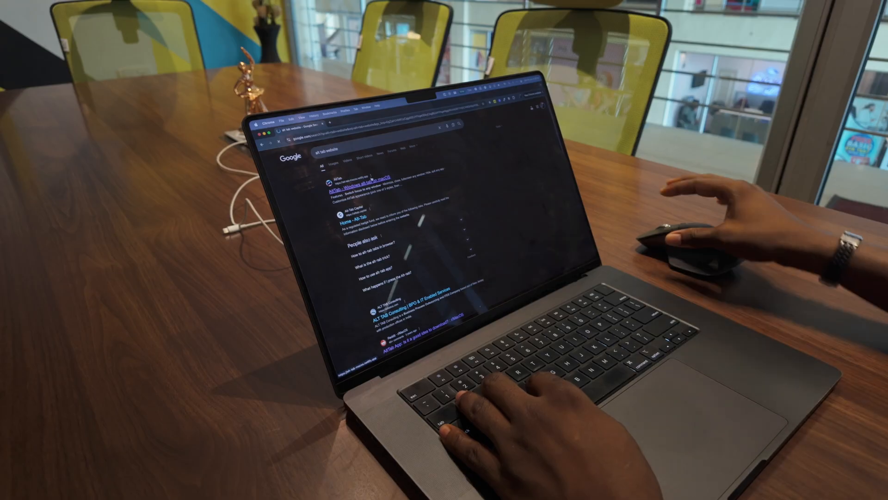
# Step: View the AltTab website from the Google results, scrolling down to its configuration section
pyautogui.click(372, 182)
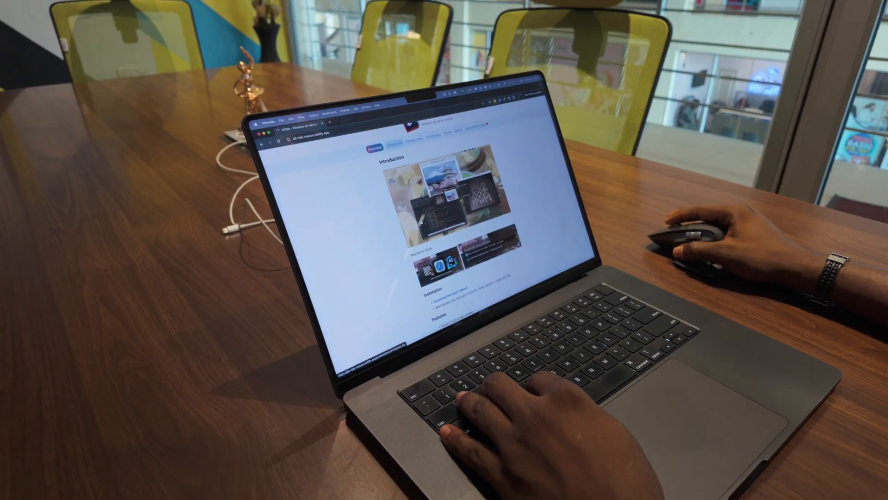
pyautogui.scroll(-3)
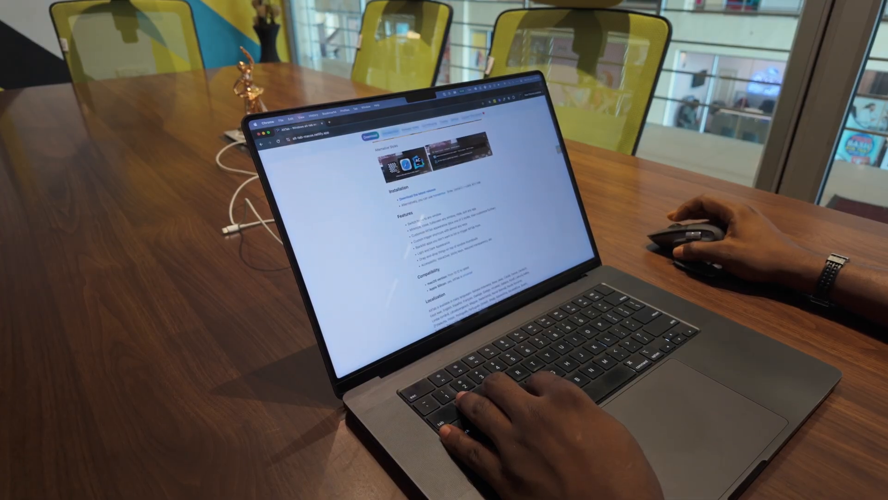
pyautogui.scroll(-3)
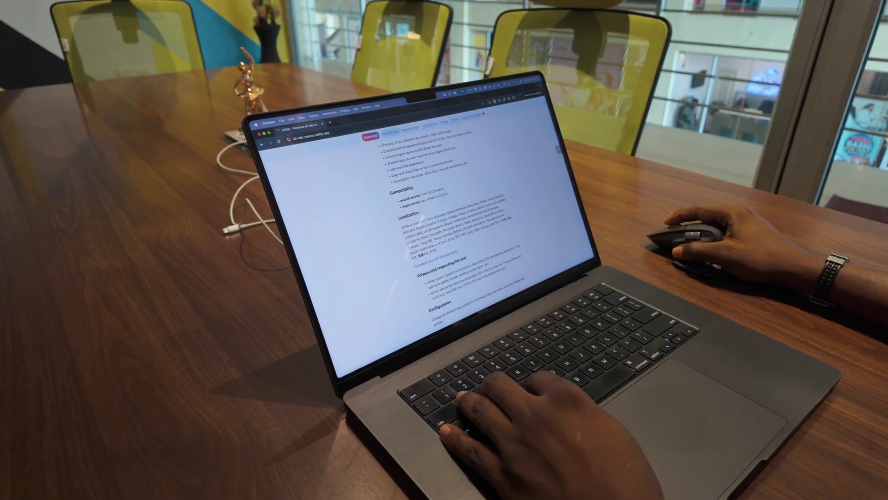
pyautogui.scroll(-3)
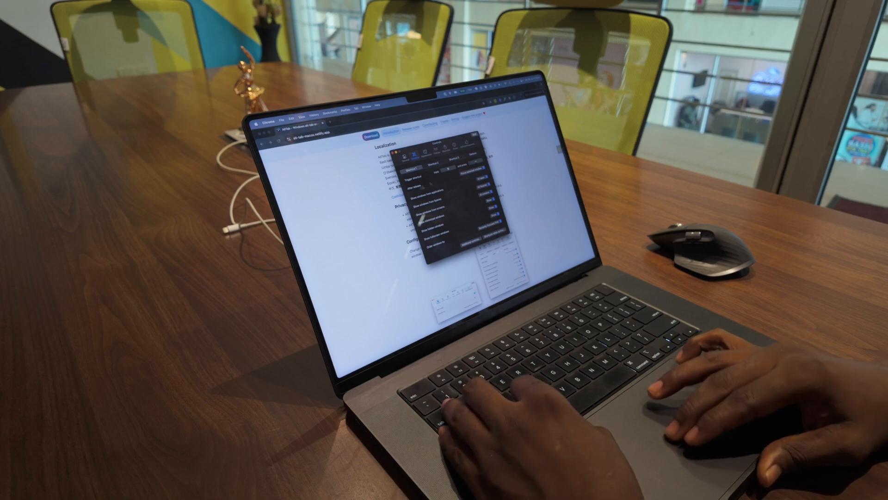
# Step: Show the AltTab switcher overlay with window thumbnails, dismiss it, and bring it up again
pyautogui.press('alt+tab')
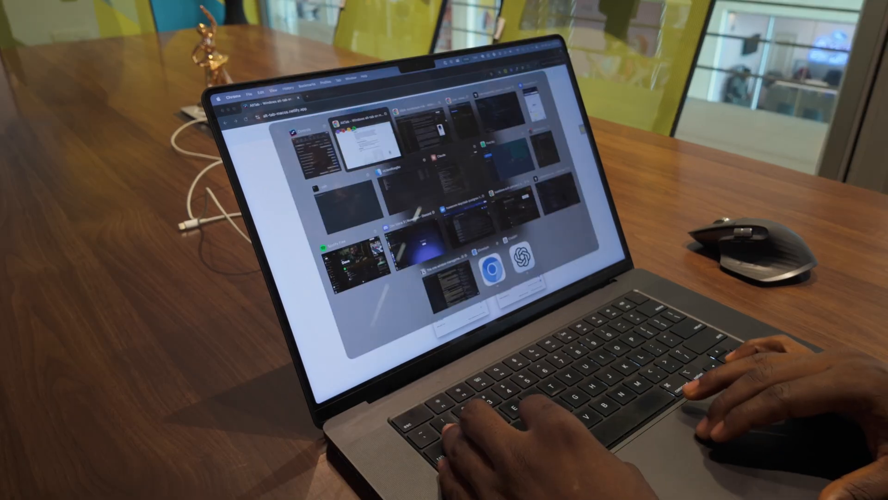
pyautogui.press('escape')
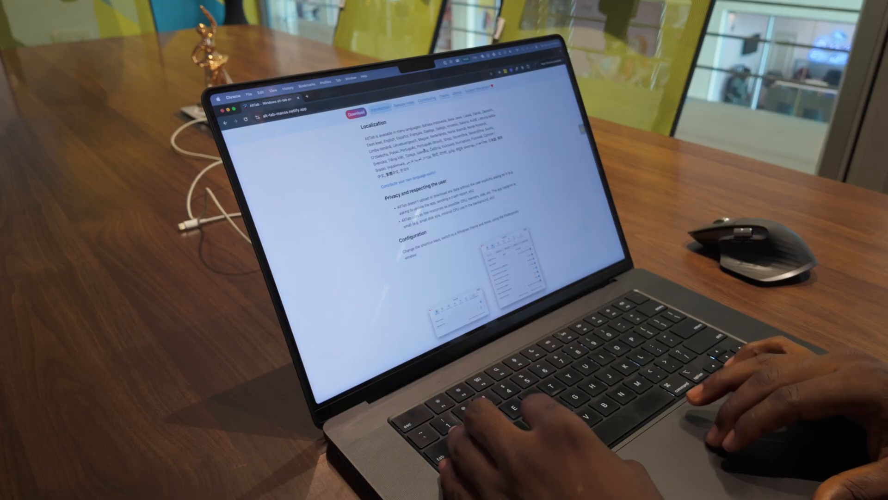
pyautogui.press('alt+tab')
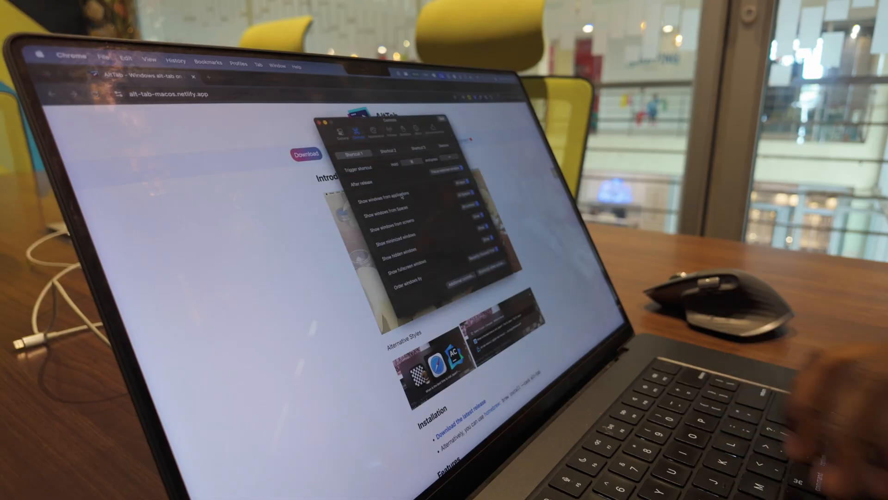
pyautogui.click(380, 126)
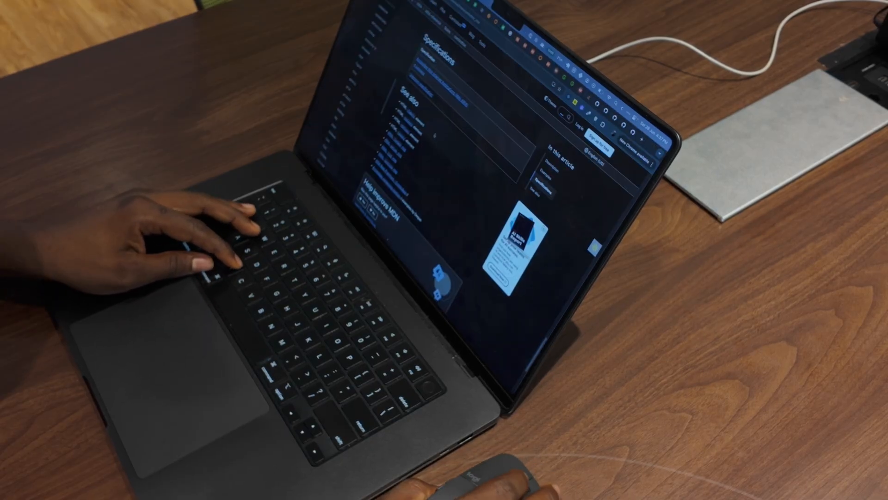
pyautogui.scroll(-3)
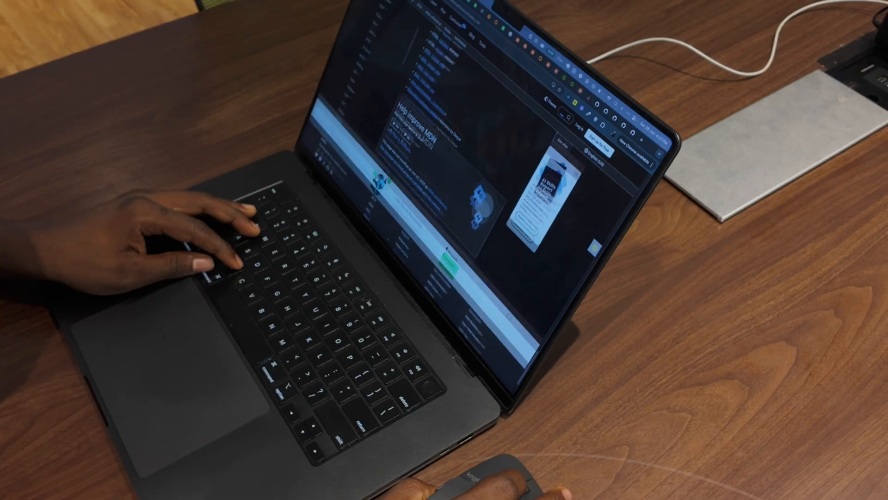